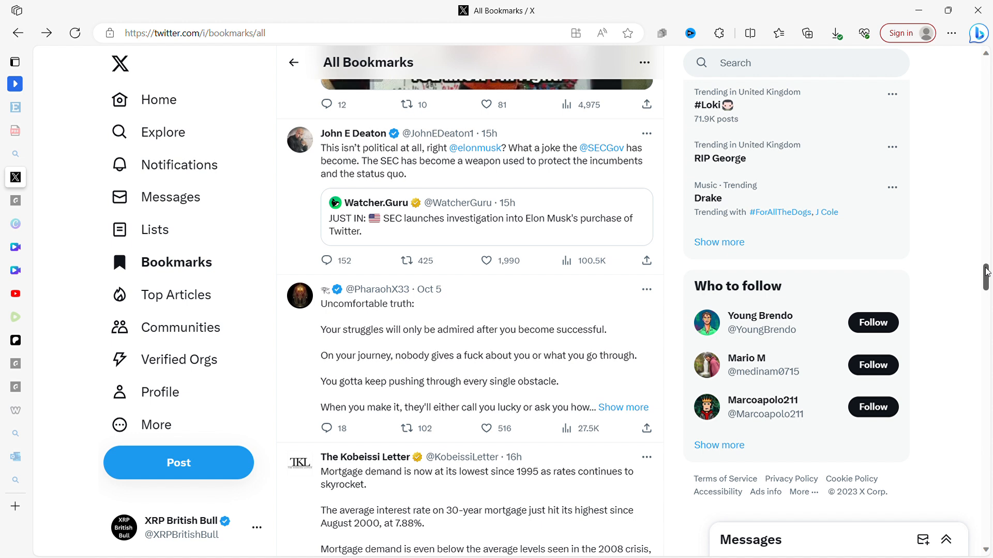
- Scroll the All Bookmarks feed past the SEC investigation post to the Uncomfortable truth and Kobeissi Letter posts
{"action": "scroll", "scroll_direction": "down", "scroll_amount": 3}
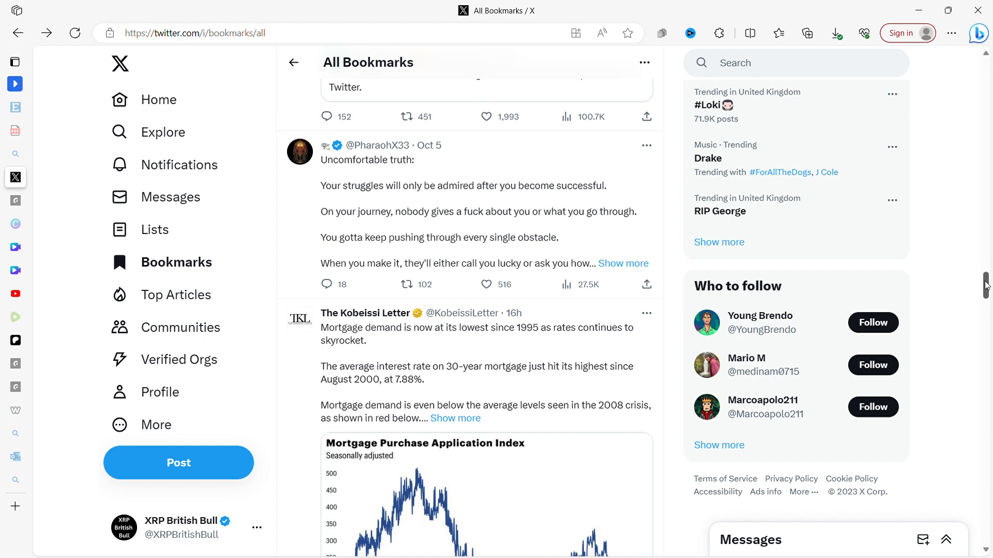
- Scroll so The Kobeissi Letter post and its Mortgage Purchase Application Index chart sit at the top
{"action": "scroll", "scroll_direction": "down", "scroll_amount": 3}
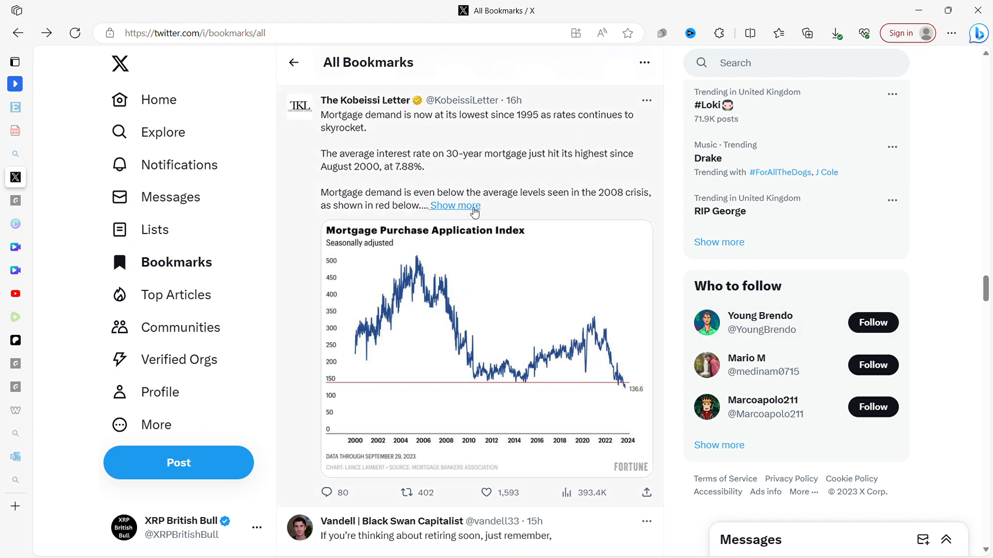
- Read The Kobeissi Letter's full mortgage demand post, then go back to the All Bookmarks feed
{"action": "left_click", "coordinate": [454, 206]}
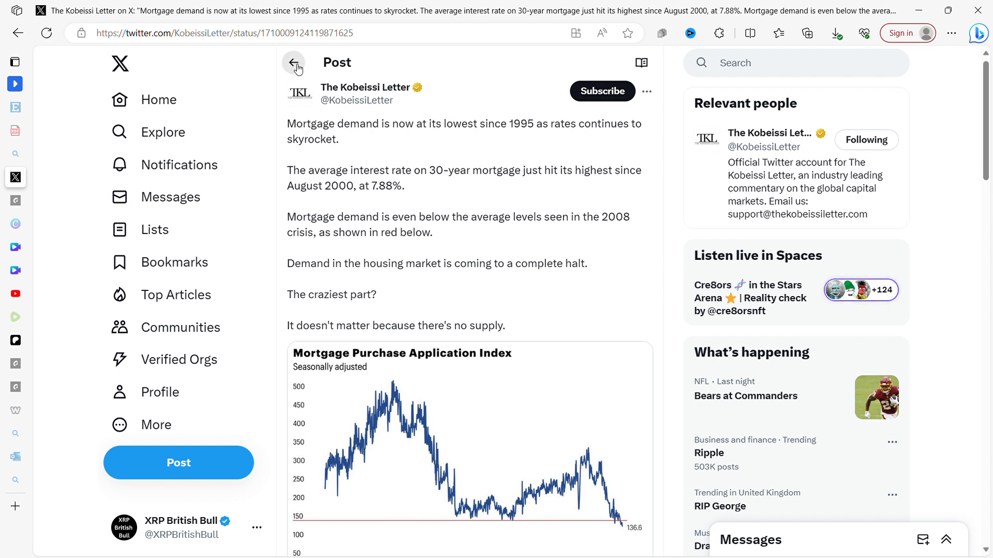
{"action": "mouse_move", "coordinate": [293, 63]}
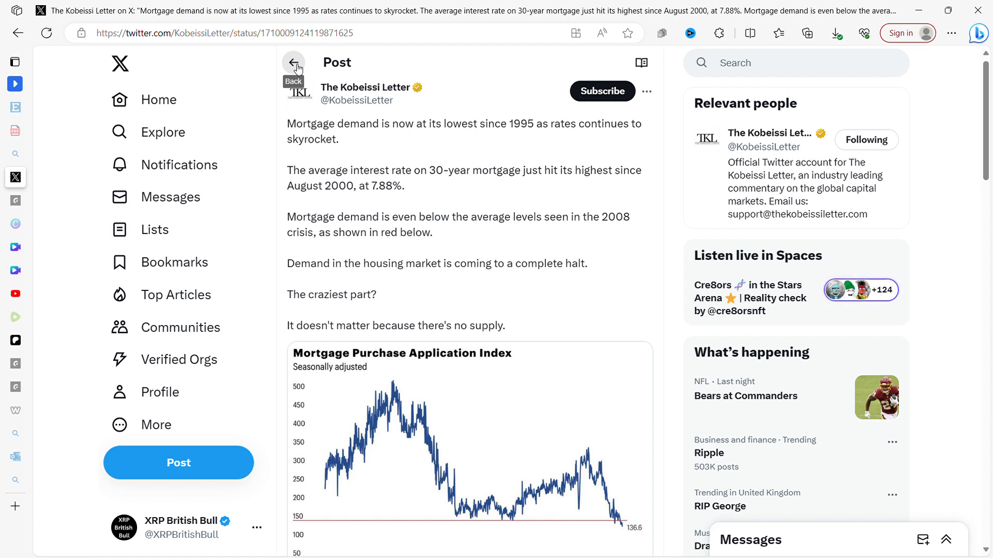
{"action": "left_click", "coordinate": [293, 63]}
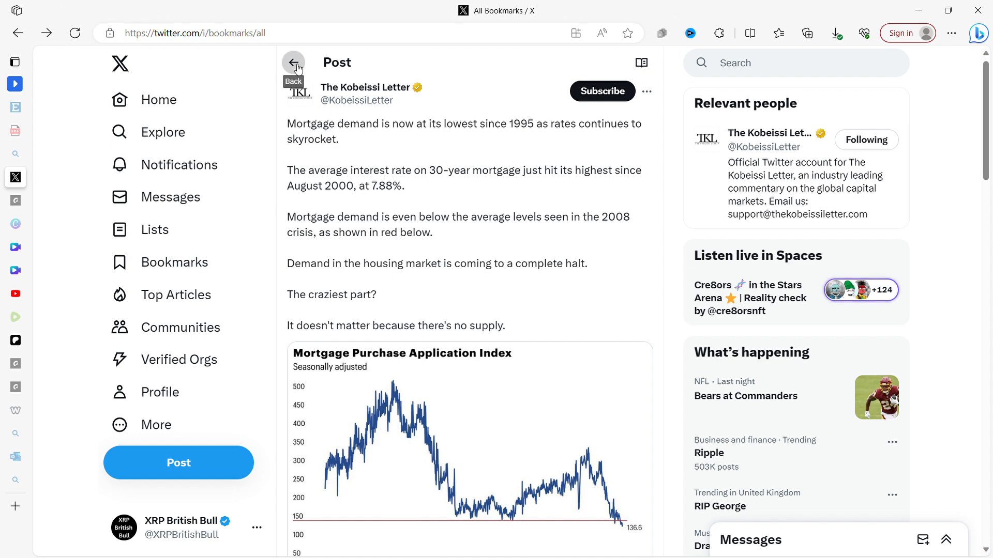
{"action": "left_click", "coordinate": [293, 62]}
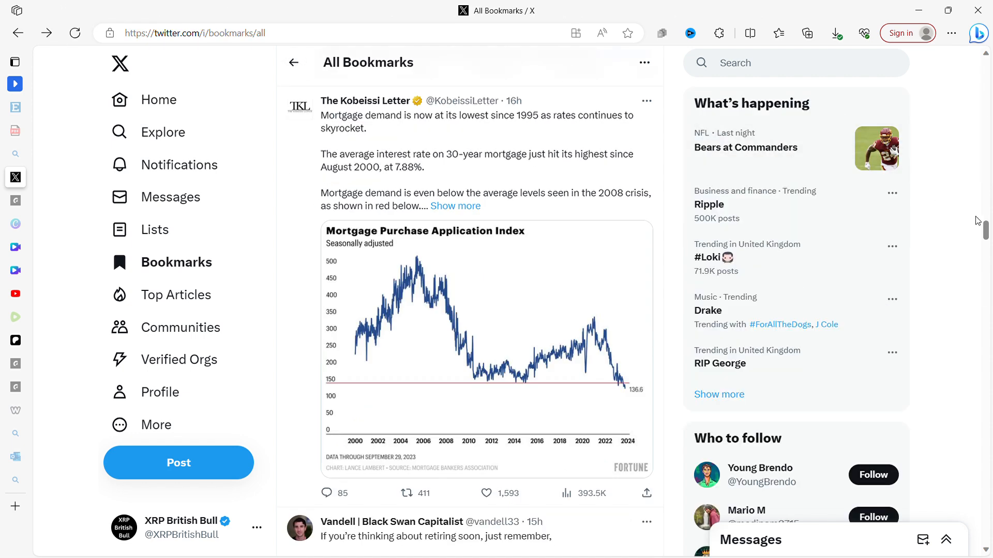
- Scroll down until Vandell's Black Swan Capitalist post with its Dow Jones 1920–1939 chart is fully visible
{"action": "scroll", "scroll_direction": "down", "scroll_amount": 3}
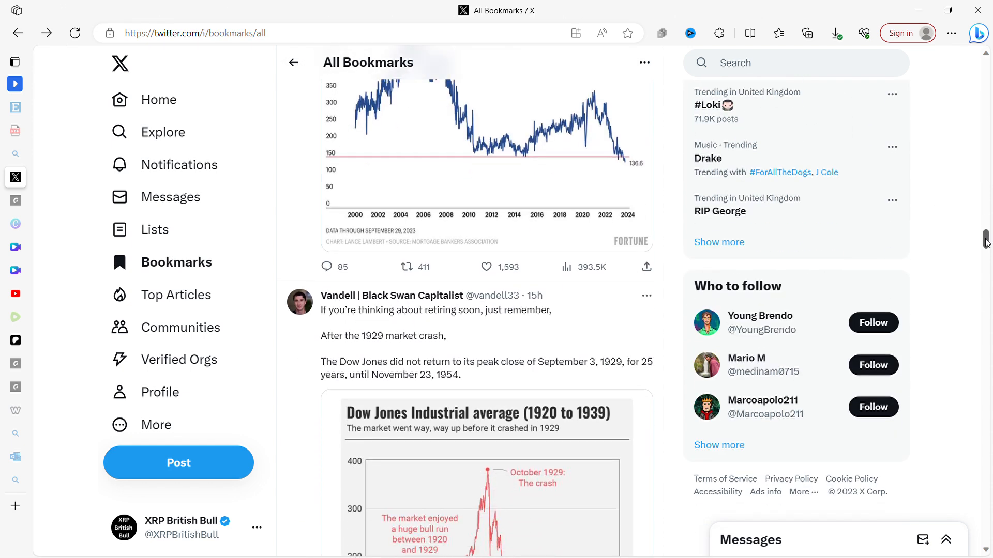
{"action": "scroll", "scroll_direction": "down", "scroll_amount": 3}
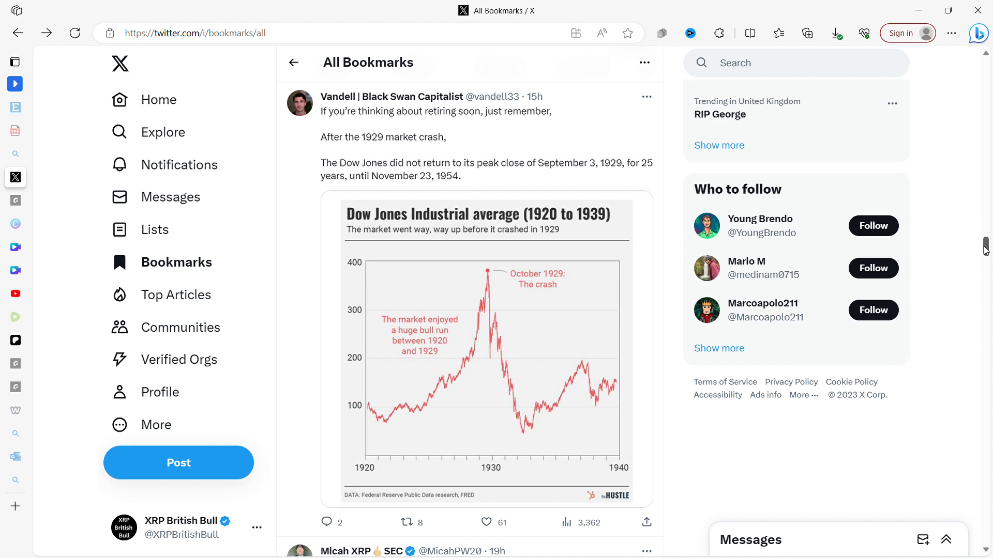
- Scroll past the Dow Jones chart to the Micah XRP, Gold Telegraph and Kevin Cage posts
{"action": "scroll", "scroll_direction": "down", "scroll_amount": 3}
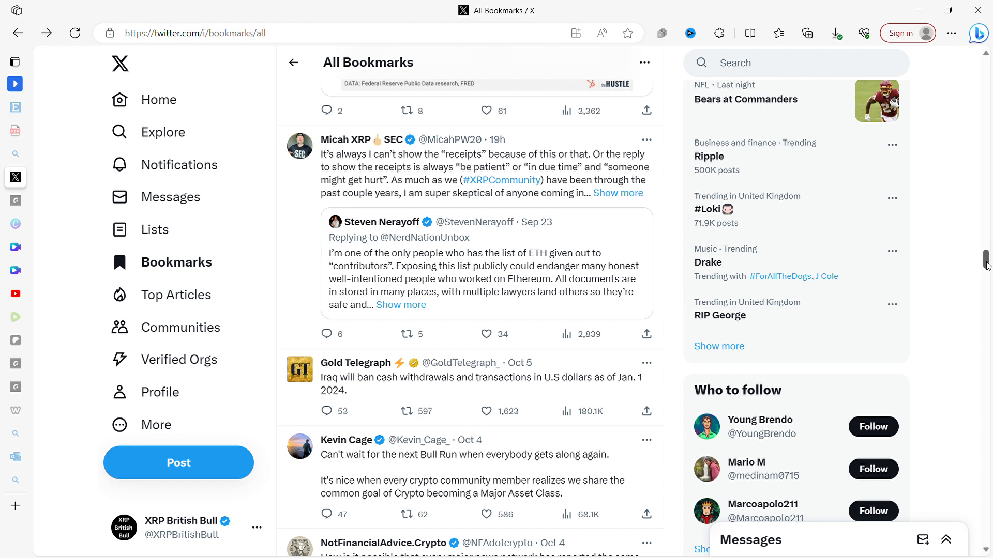
- Scroll down to the NotFinancialAdvice.Crypto, CrediBULL Crypto and James Melville posts
{"action": "scroll", "scroll_direction": "down", "scroll_amount": 3}
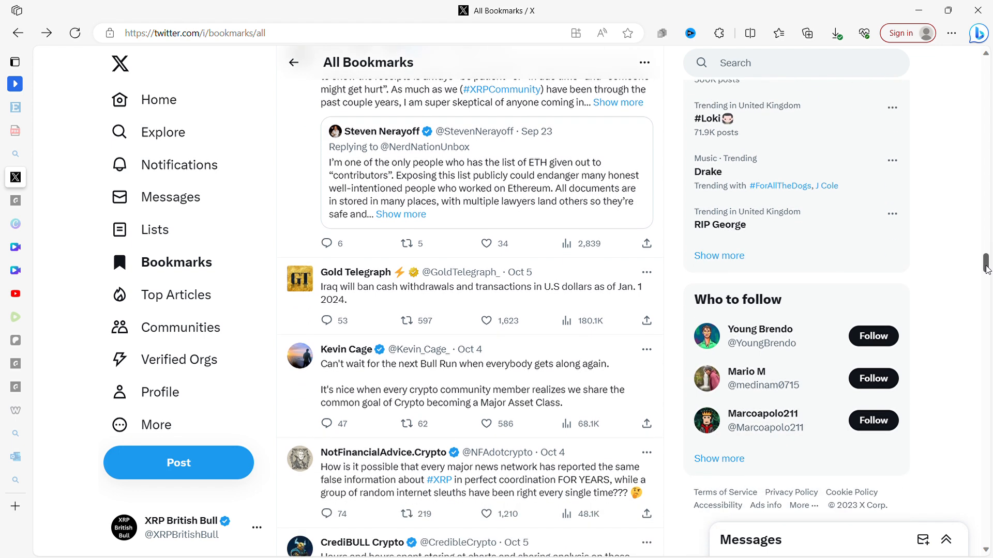
{"action": "scroll", "scroll_direction": "down", "scroll_amount": 3}
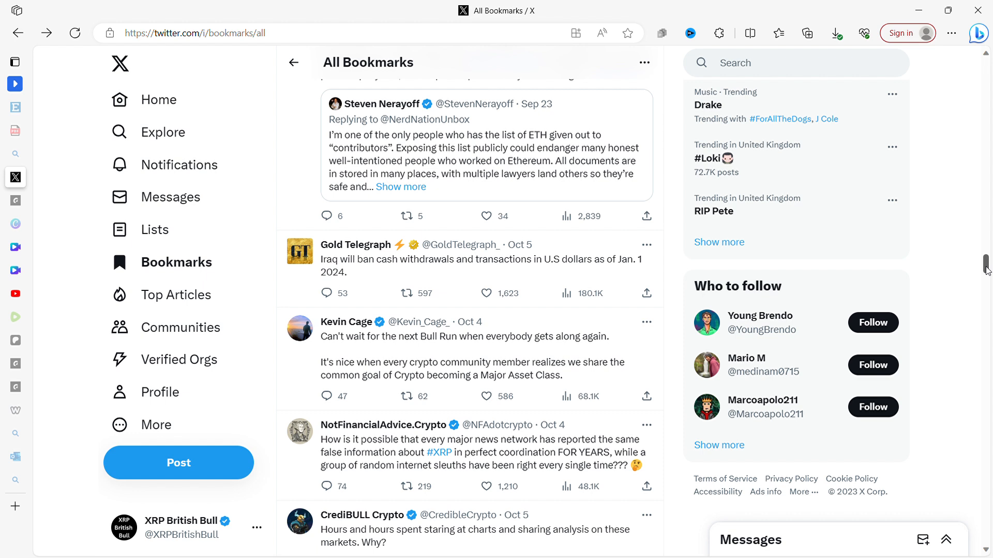
{"action": "scroll", "scroll_direction": "down", "scroll_amount": 3}
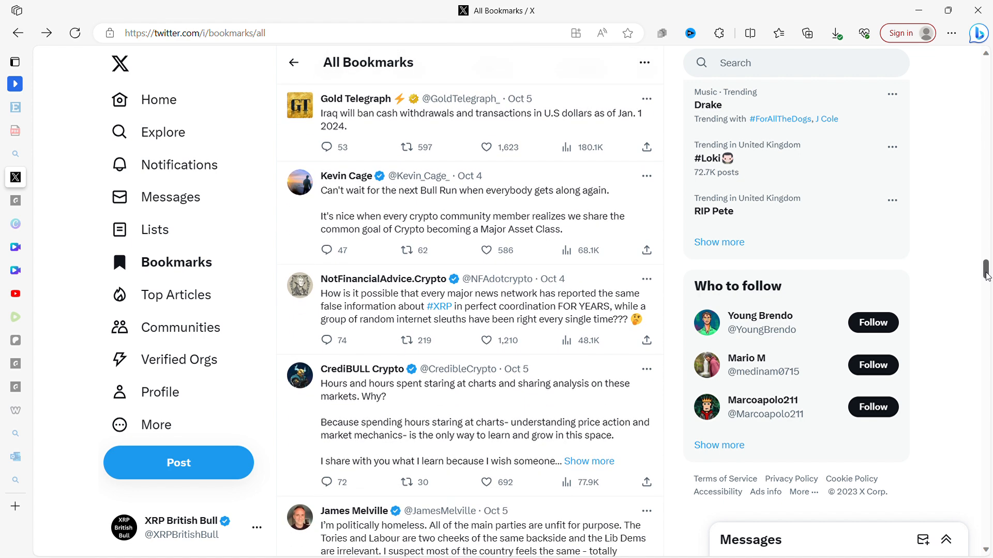